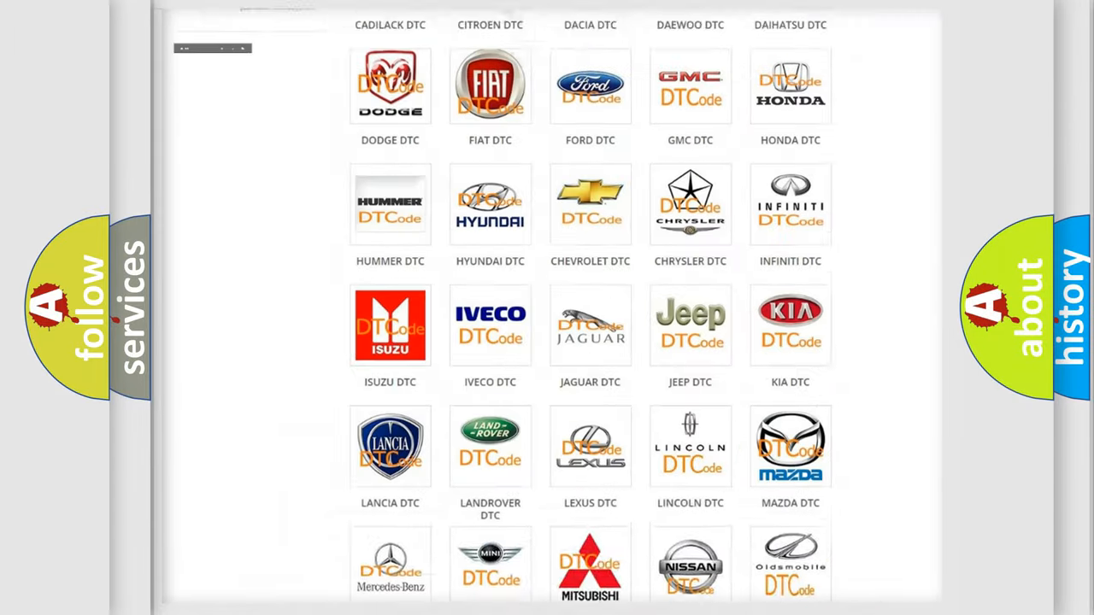
Step: Navigate to the Jeep DTC page and skim its diagnostic code subcategories before returning to the top
scroll(up, 3)
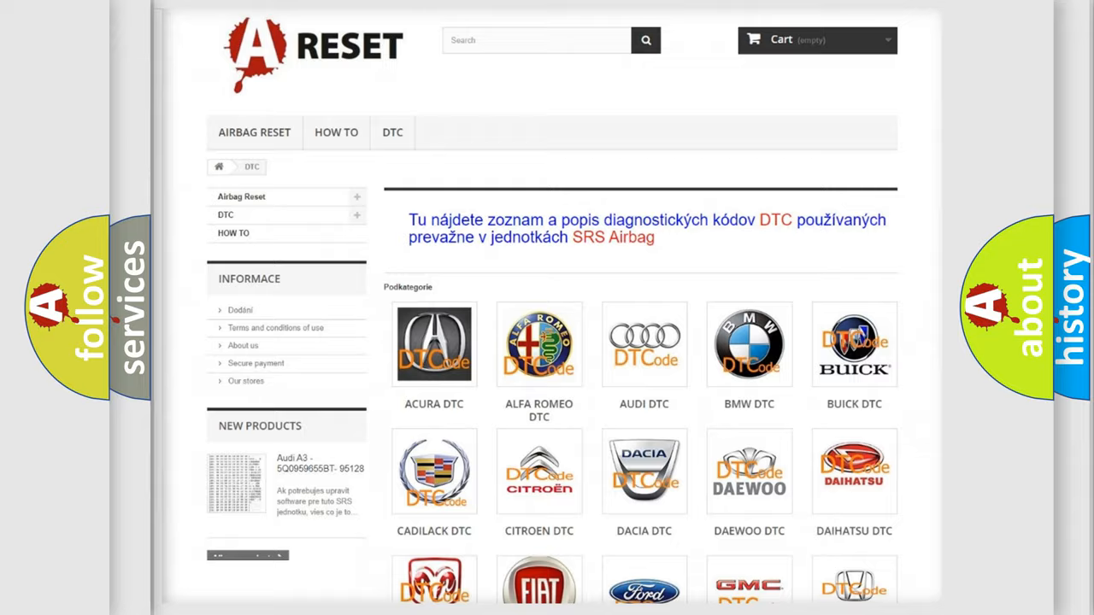
scroll(down, 3)
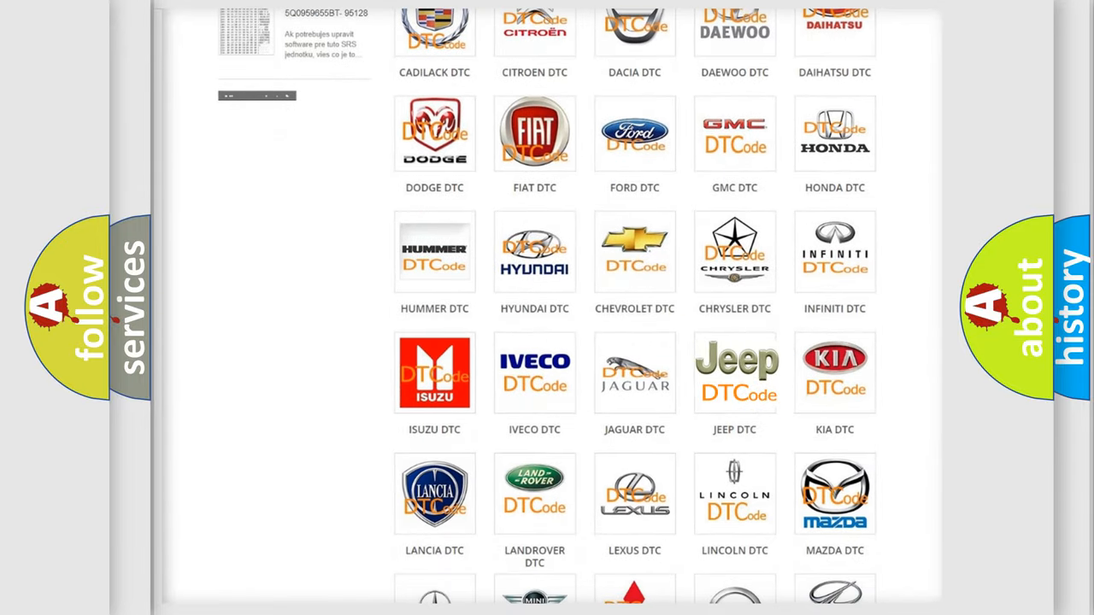
click(734, 372)
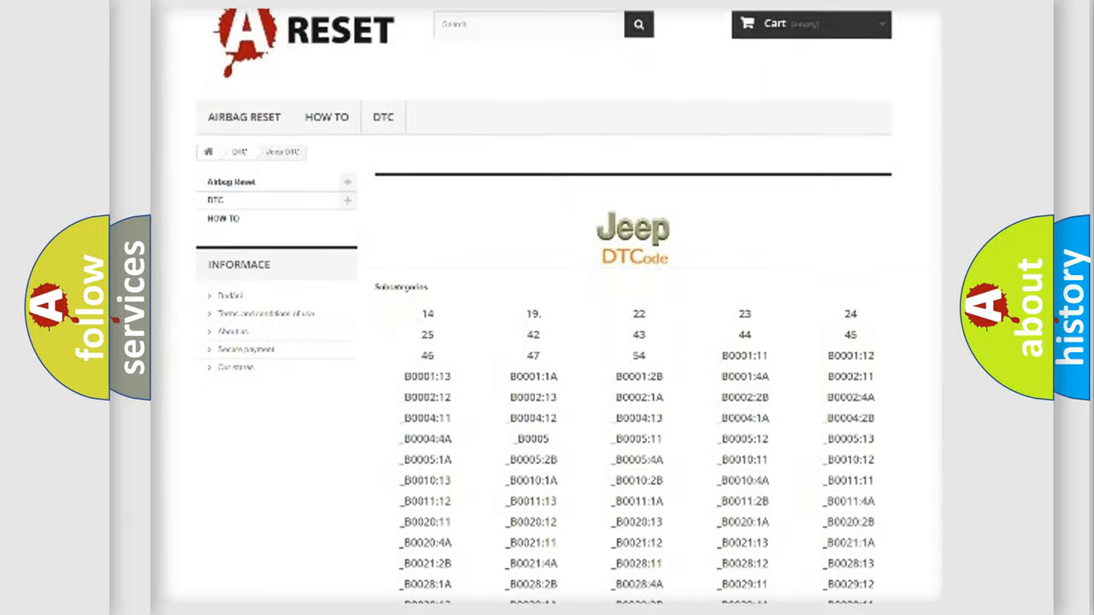
scroll(down, 3)
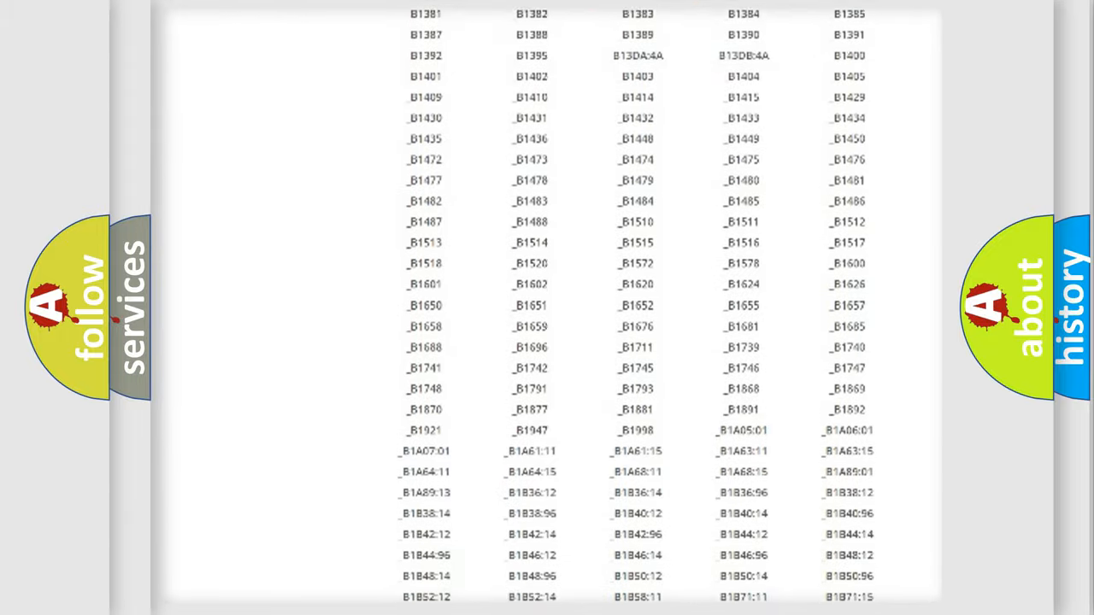
scroll(up, 3)
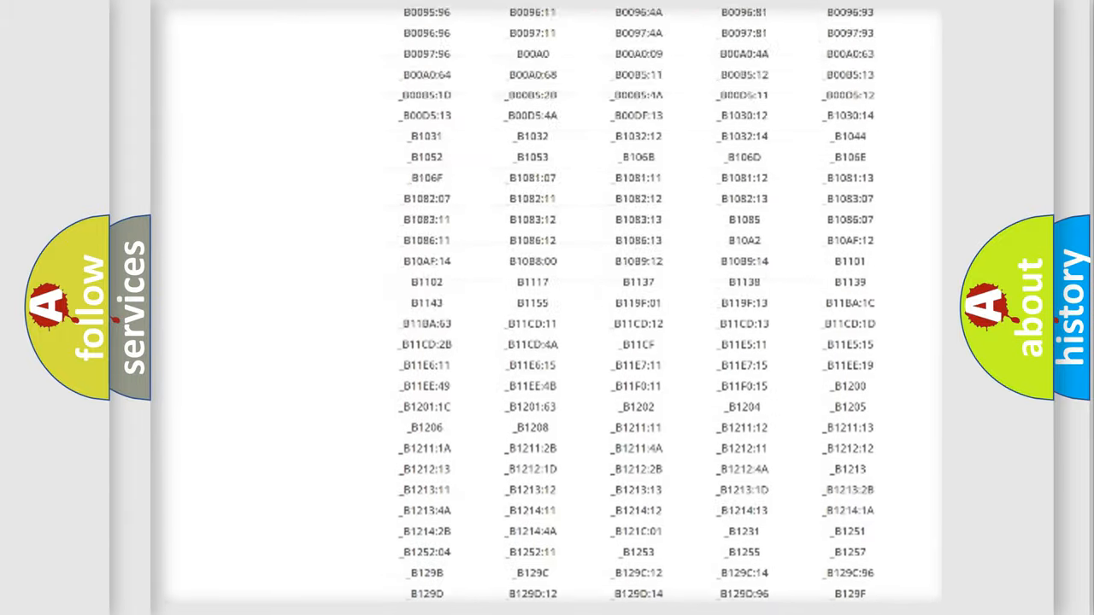
scroll(up, 3)
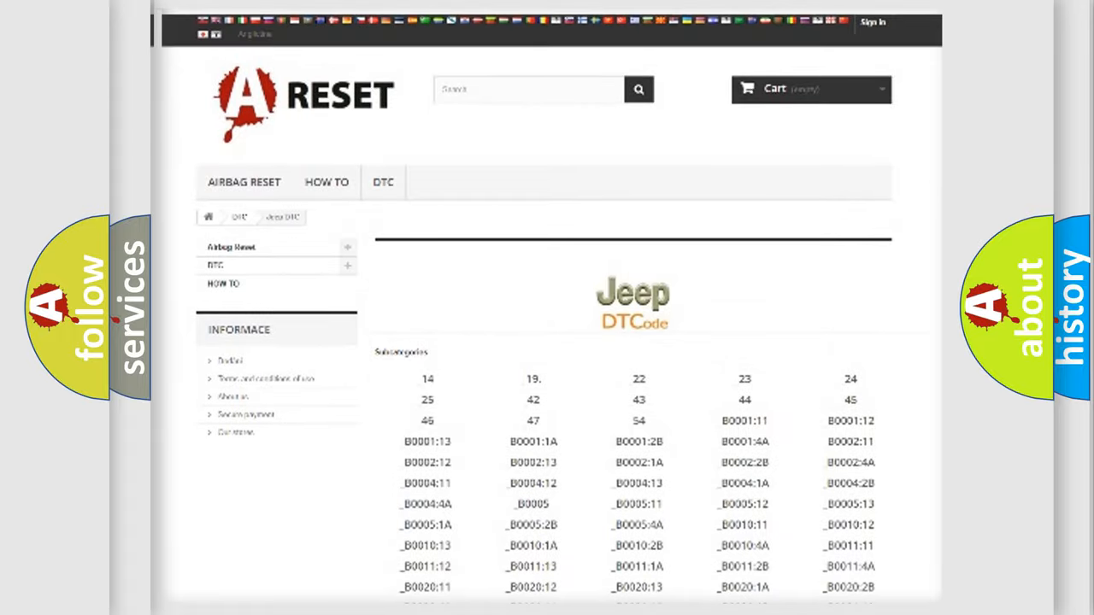